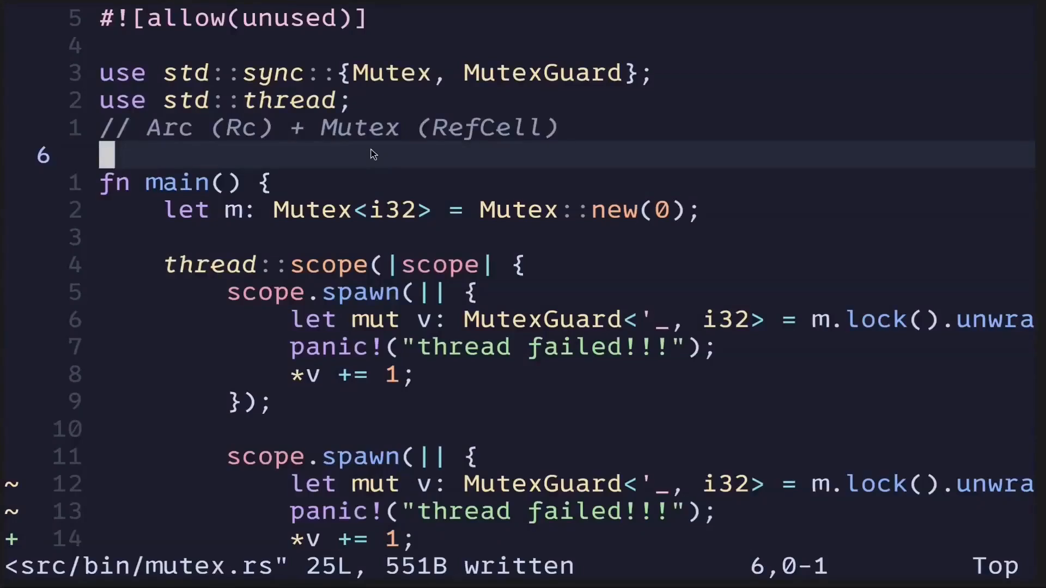
{"action": "mouse_move", "coordinate": [249, 129]}
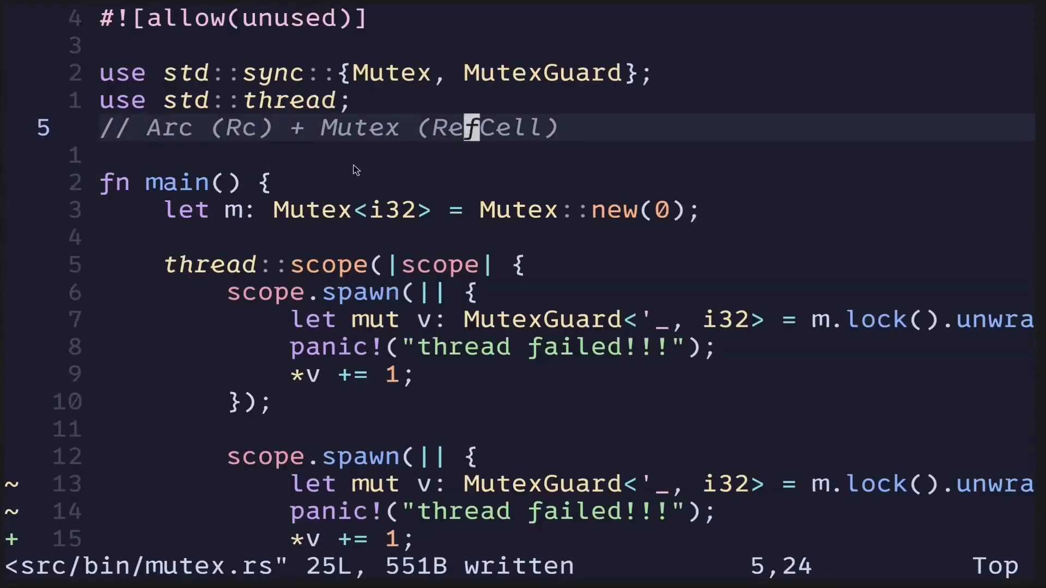
{"action": "mouse_move", "coordinate": [207, 159]}
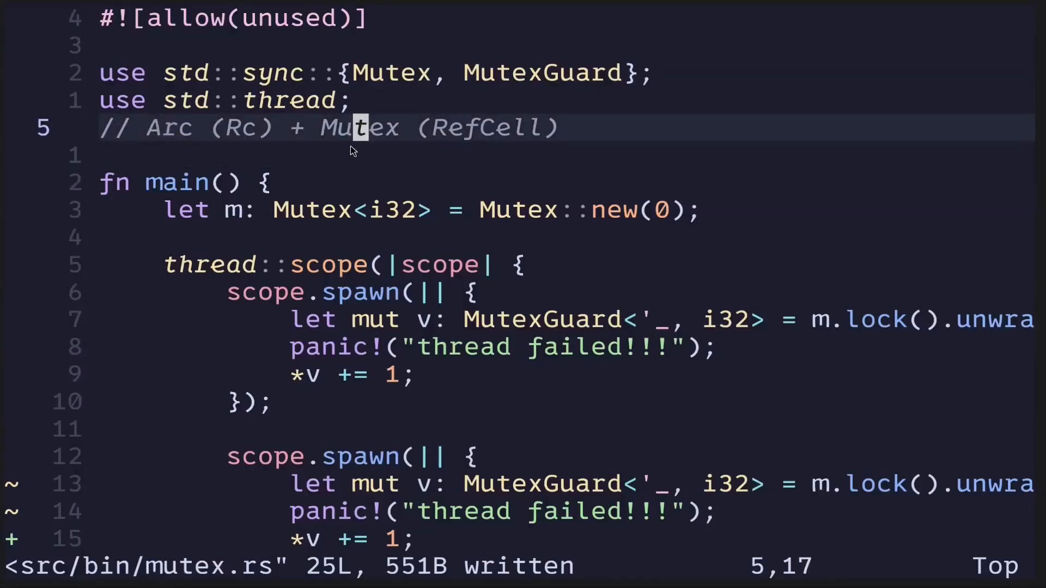
{"action": "mouse_move", "coordinate": [308, 153]}
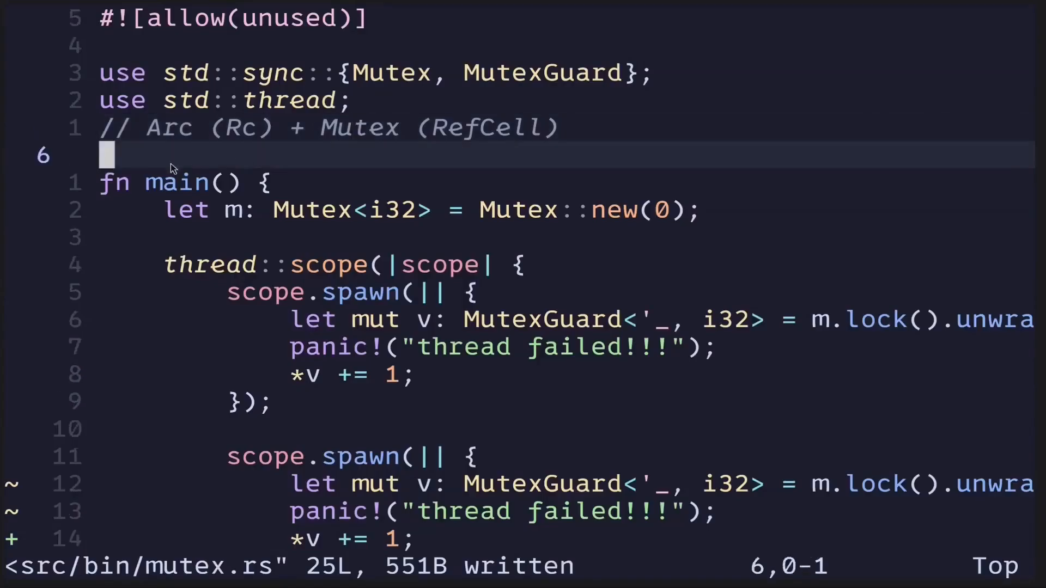
{"action": "mouse_move", "coordinate": [178, 141]}
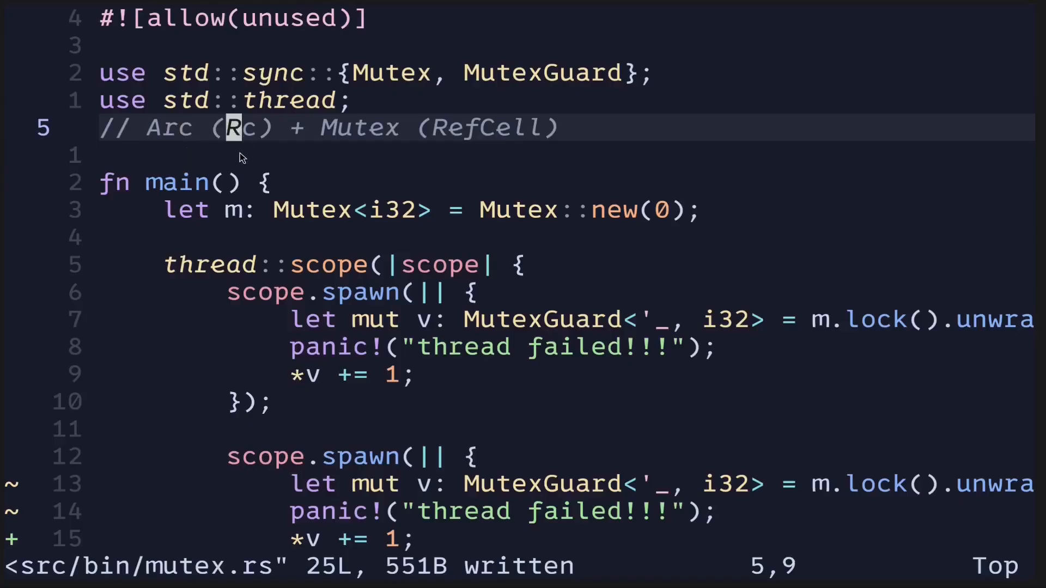
{"action": "mouse_move", "coordinate": [162, 127]}
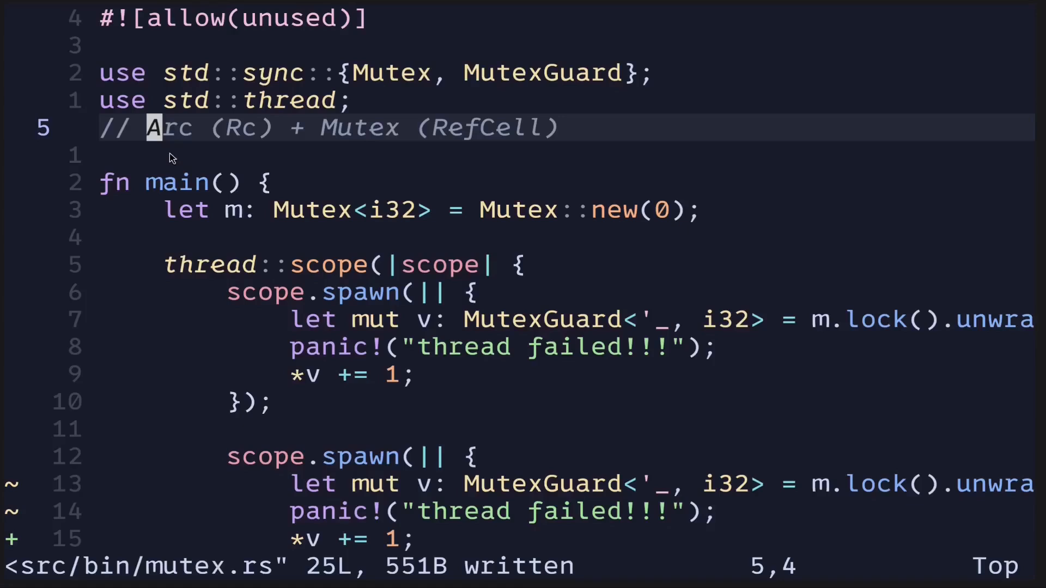
{"action": "mouse_move", "coordinate": [173, 146]}
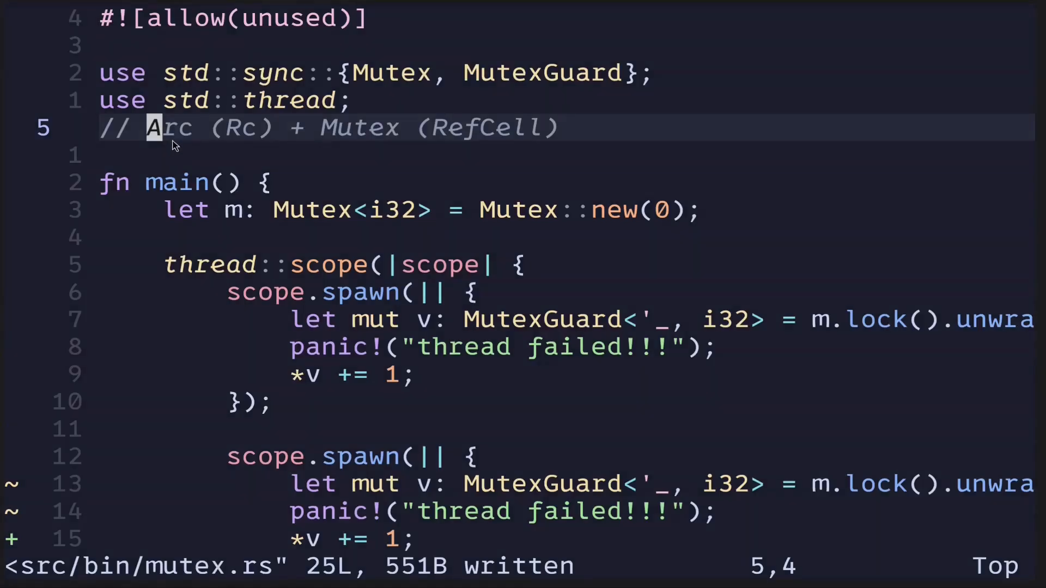
{"action": "mouse_move", "coordinate": [246, 133]}
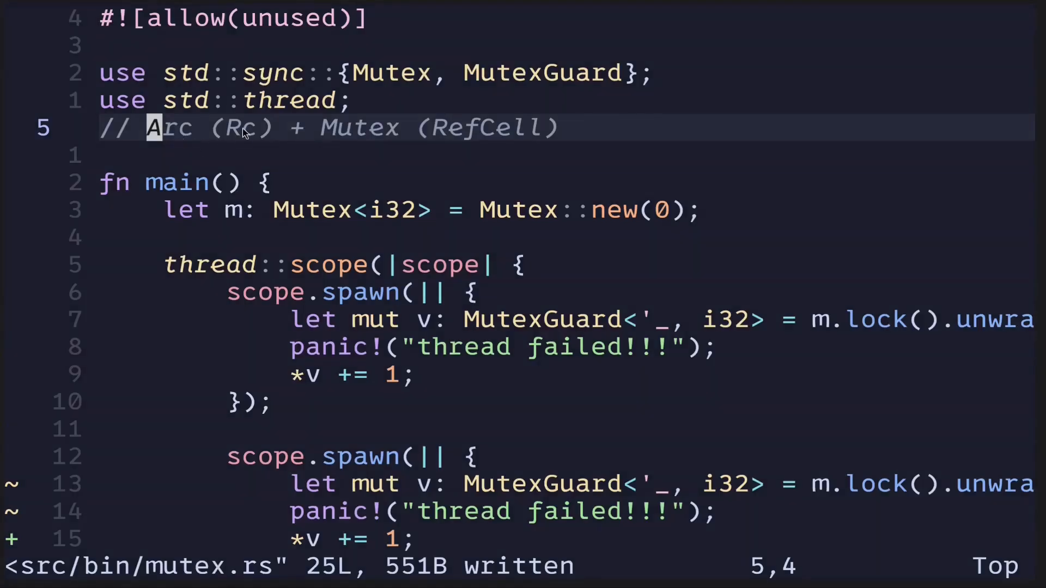
{"action": "mouse_move", "coordinate": [185, 148]}
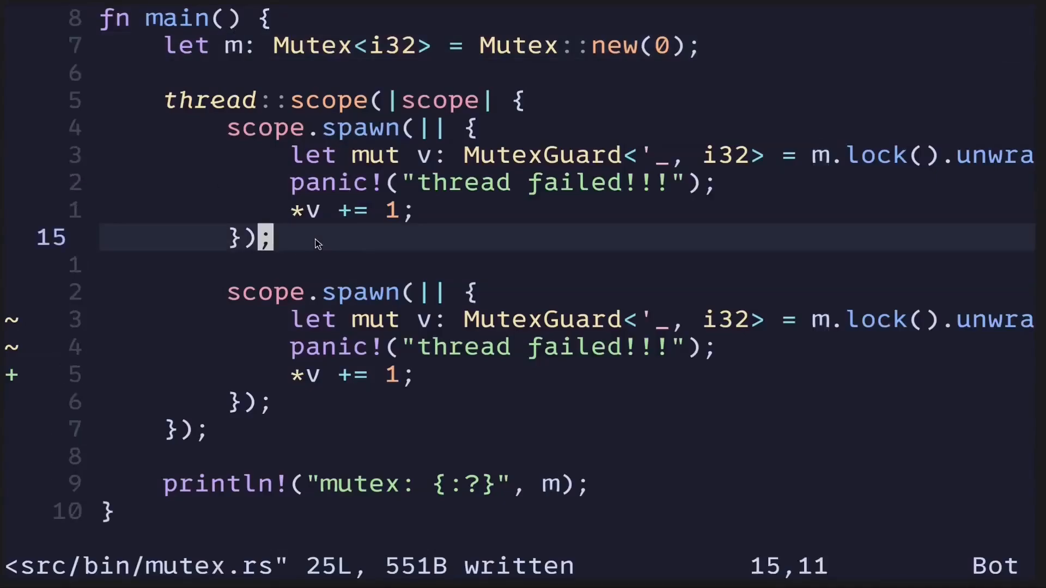
{"action": "mouse_move", "coordinate": [409, 233]}
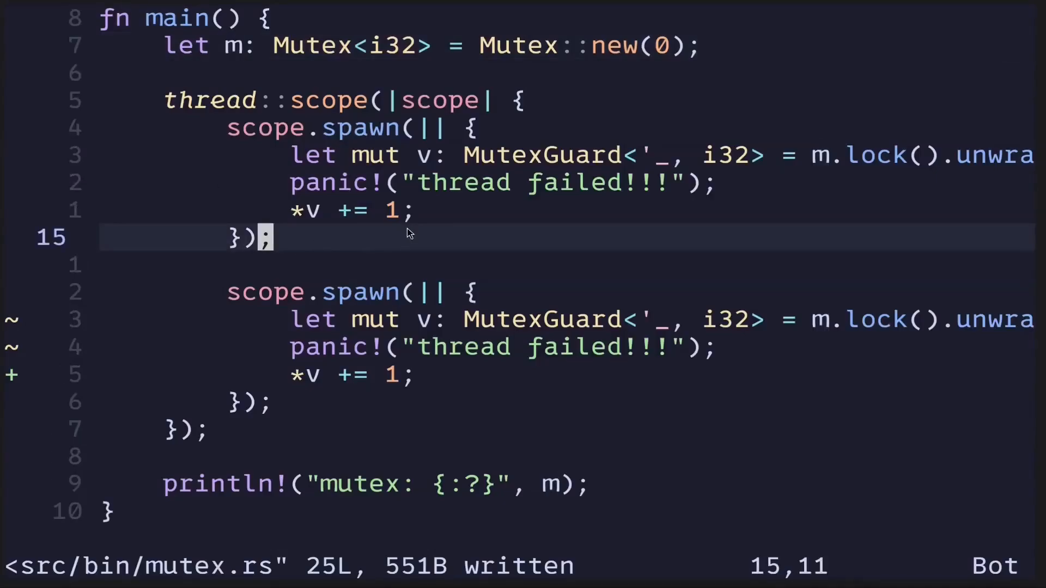
{"action": "mouse_move", "coordinate": [427, 222]}
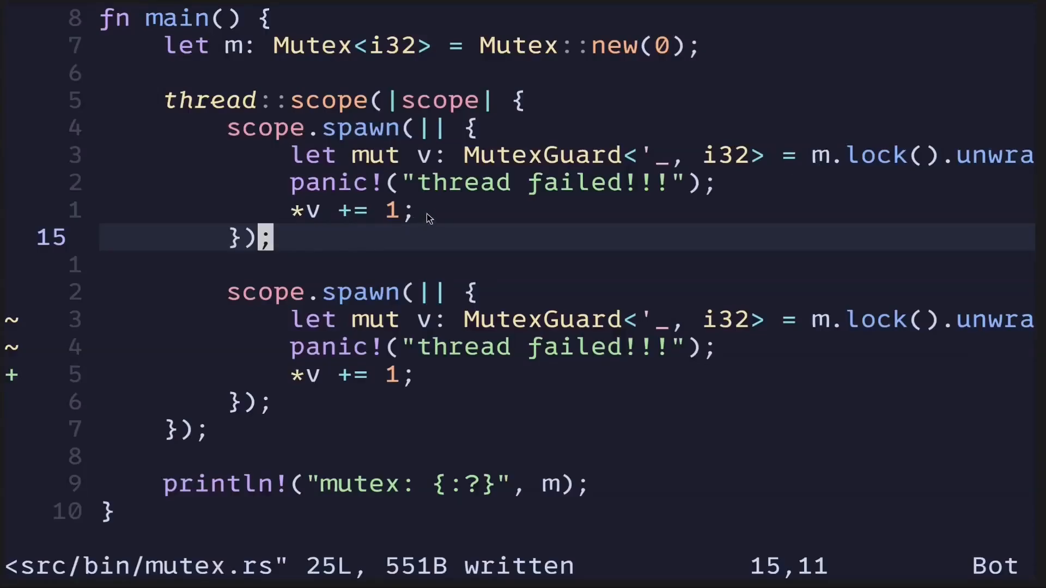
{"action": "mouse_move", "coordinate": [249, 381]}
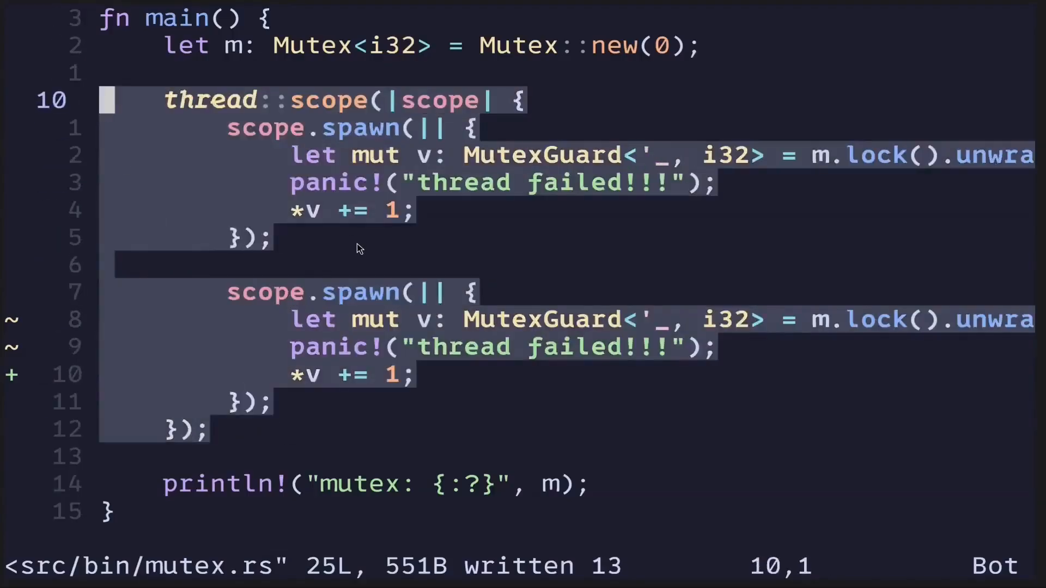
{"action": "mouse_move", "coordinate": [229, 59]}
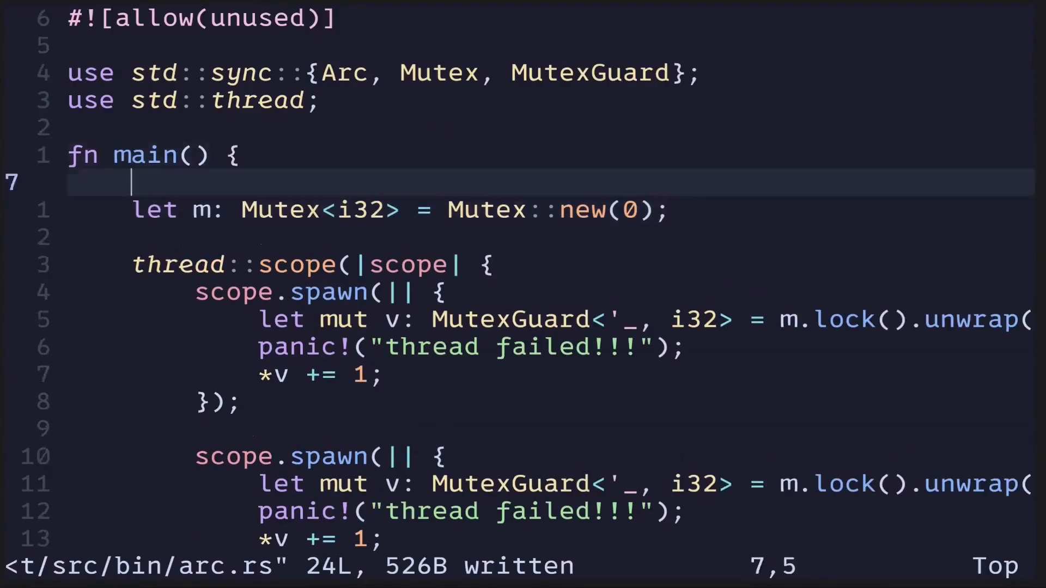
- Add comments // Rc<RefCell> and // Arc<Mutex> atop main and open a line below let m
{"action": "type", "text": "// Re"}
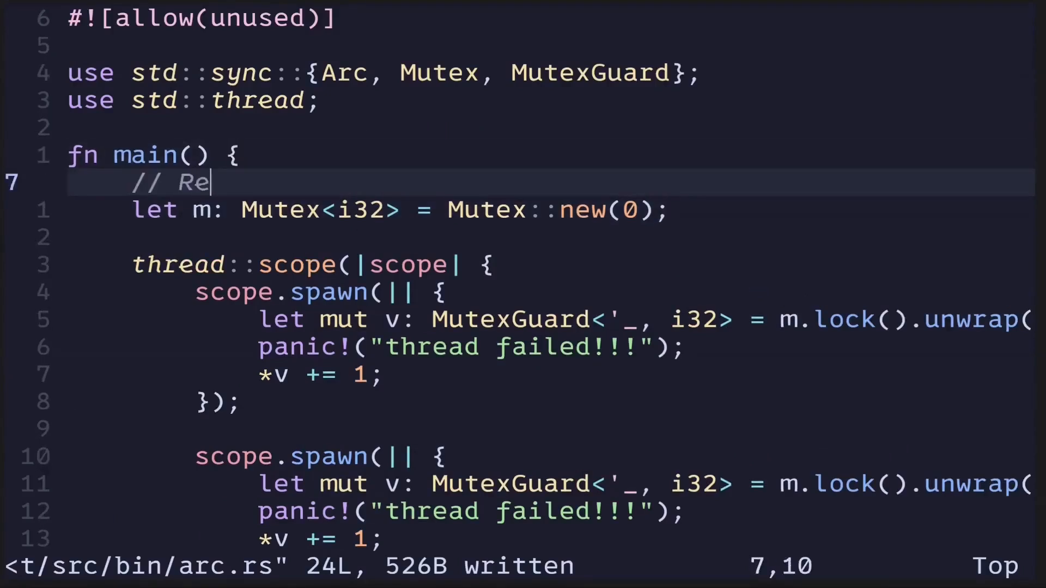
{"action": "type", "text": "fCell"}
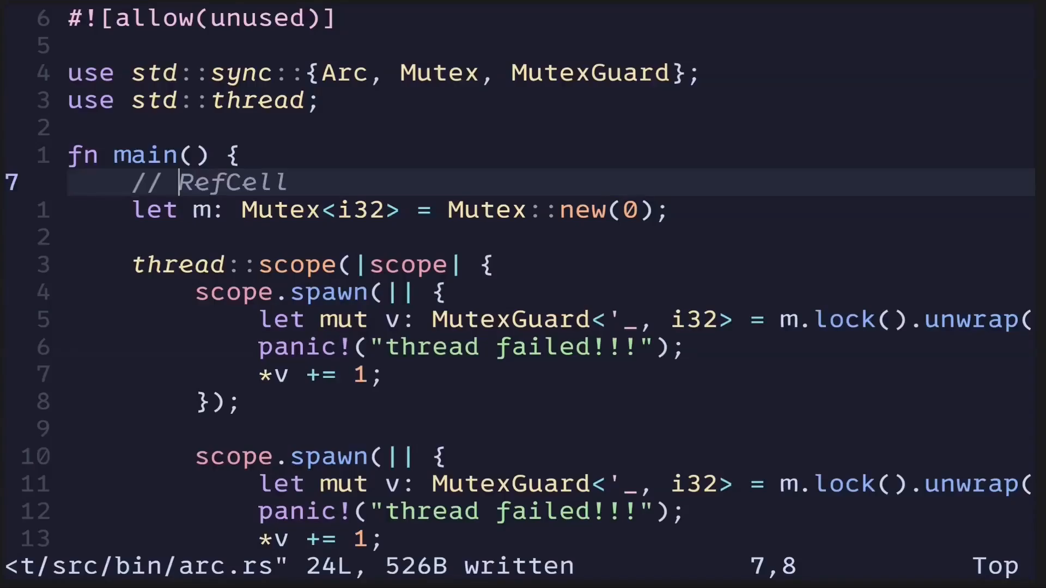
{"action": "type", "text": "Rc<"}
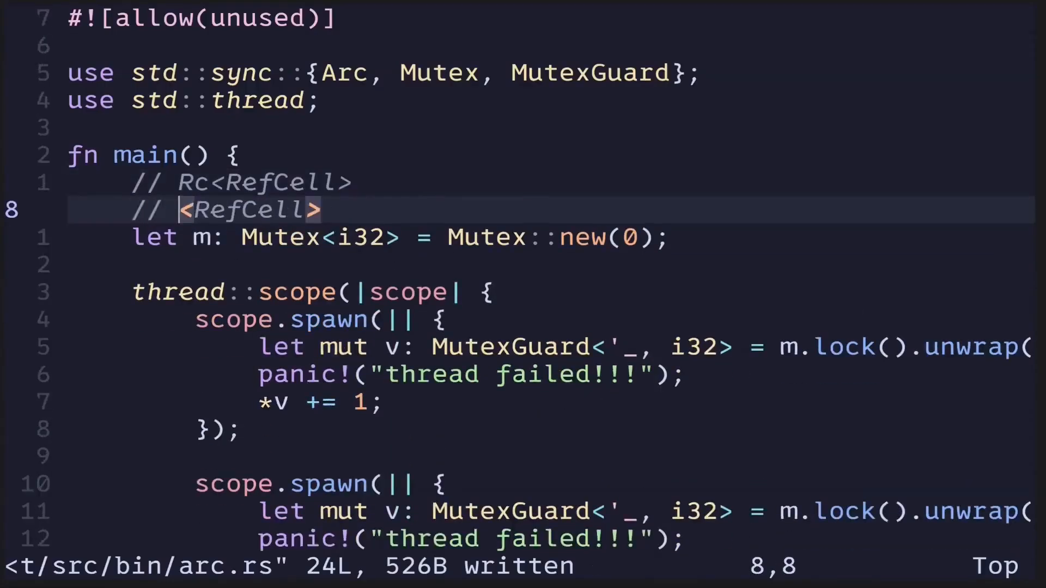
{"action": "type", "text": "Arc"}
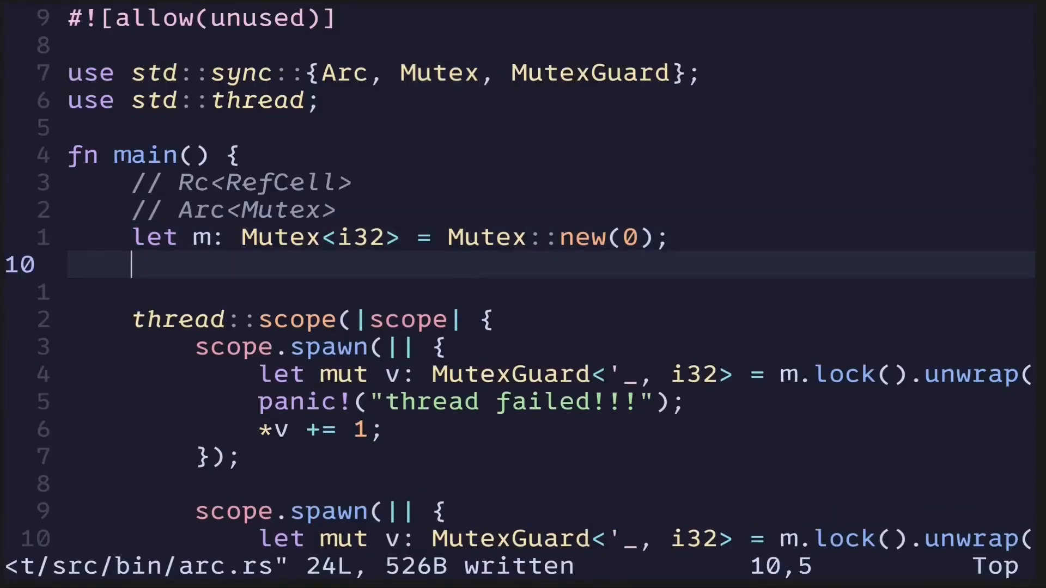
- Add let counter = Arc::new(m); below the Mutex declaration in arc.rs
{"action": "type", "text": "Arc::new(m);"}
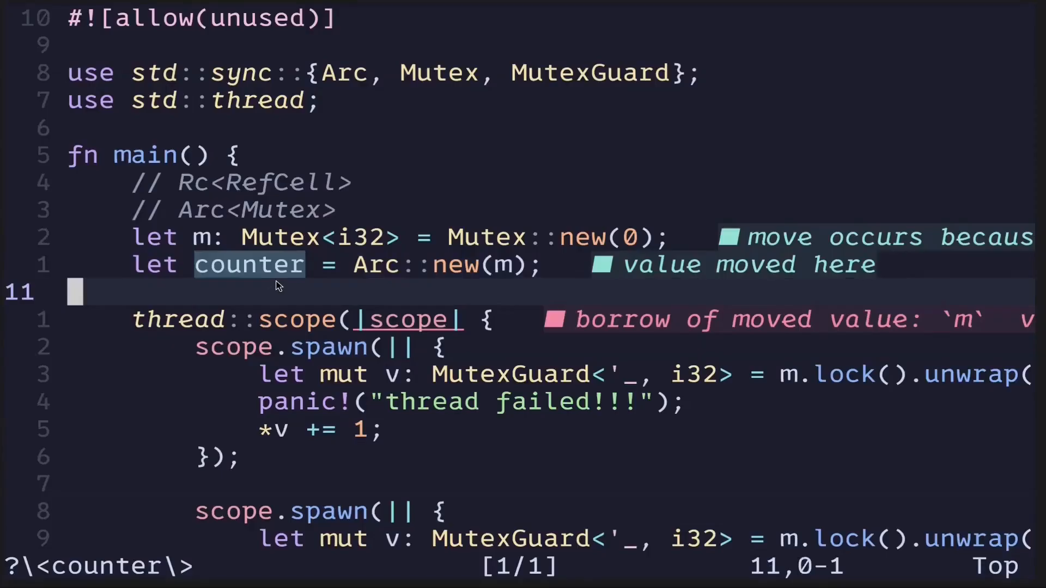
{"action": "mouse_move", "coordinate": [430, 279]}
{"action": "type", "text": "thread::spawn(|| {"}
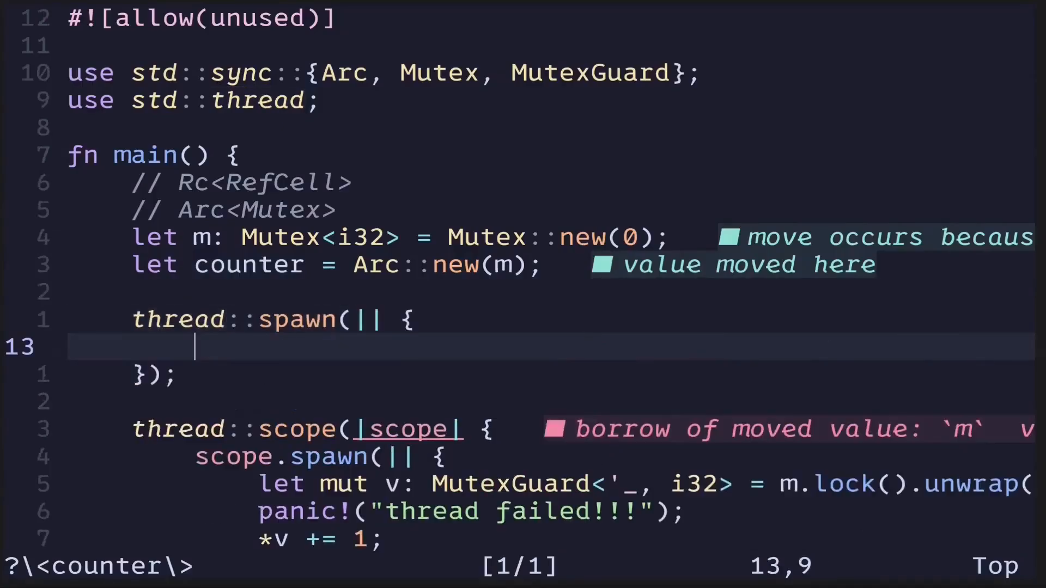
{"action": "mouse_move", "coordinate": [502, 241]}
{"action": "type", "text": "let mut v = m.lock().unwrap();"}
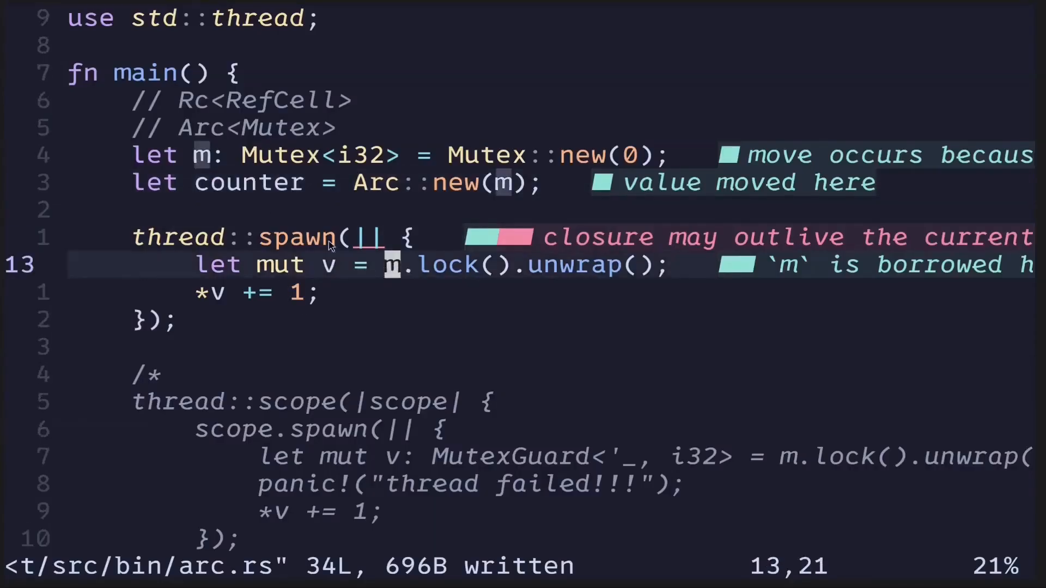
- Lock counter inside a move closure and duplicate the spawn block as a second thread
{"action": "type", "text": "cou"}
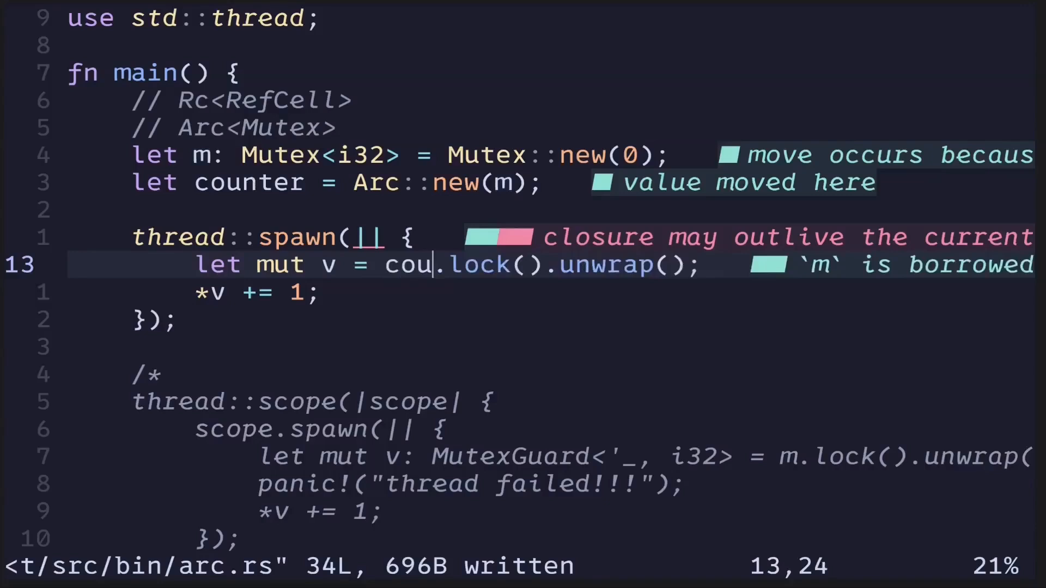
{"action": "type", "text": "nter"}
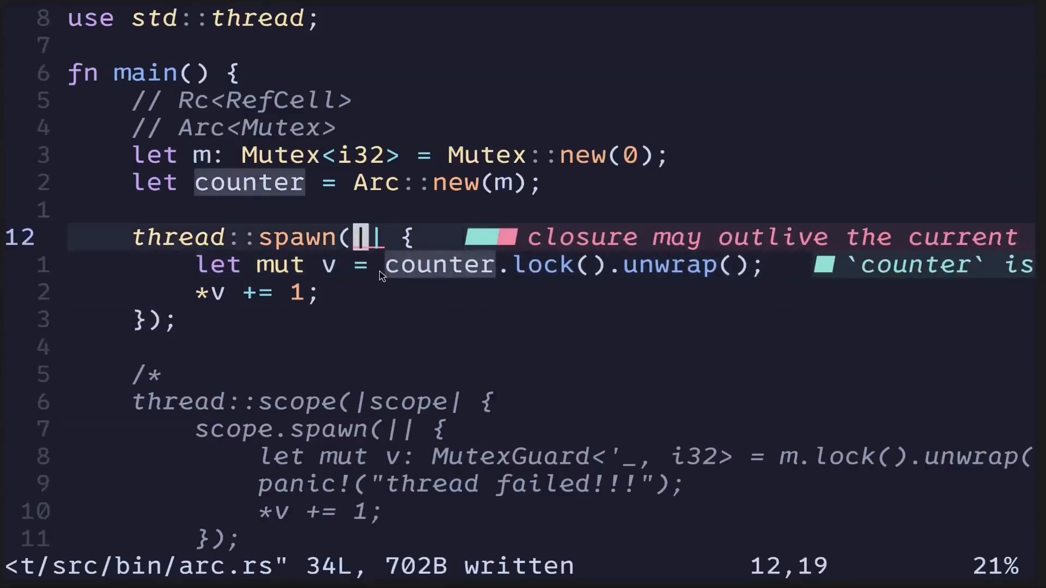
{"action": "type", "text": "move"}
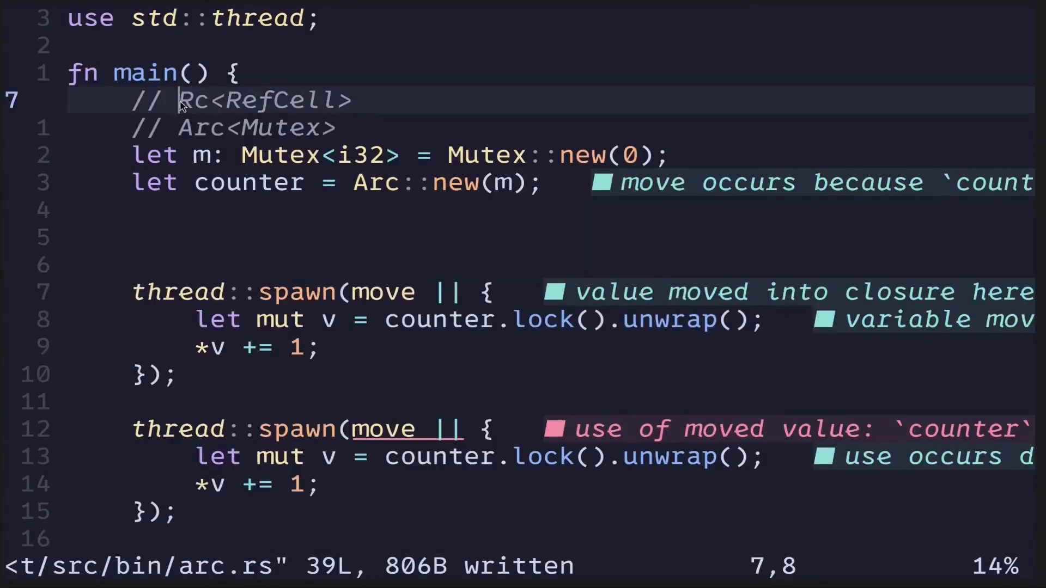
{"action": "mouse_move", "coordinate": [245, 246]}
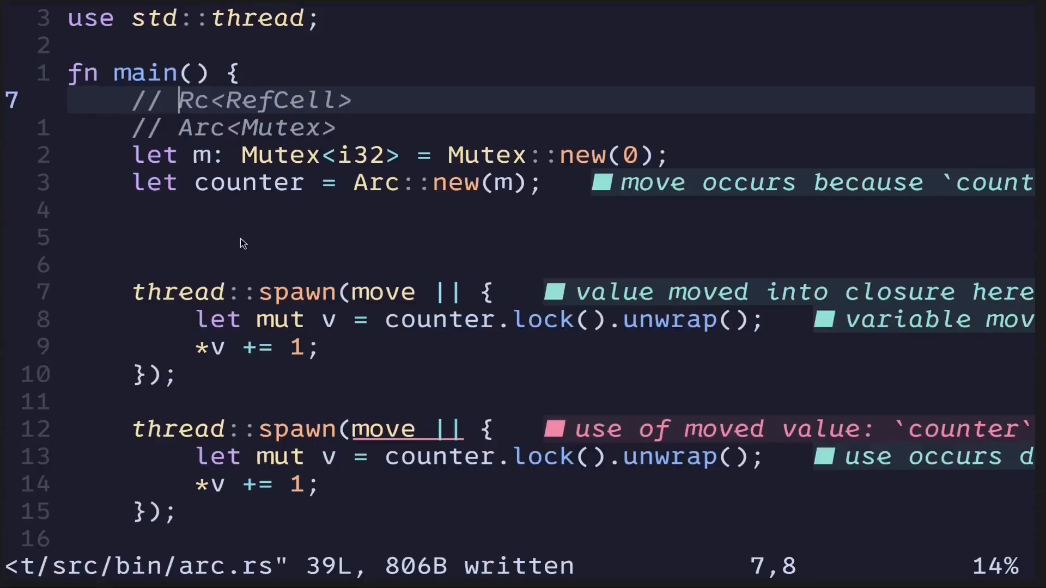
{"action": "mouse_move", "coordinate": [224, 197]}
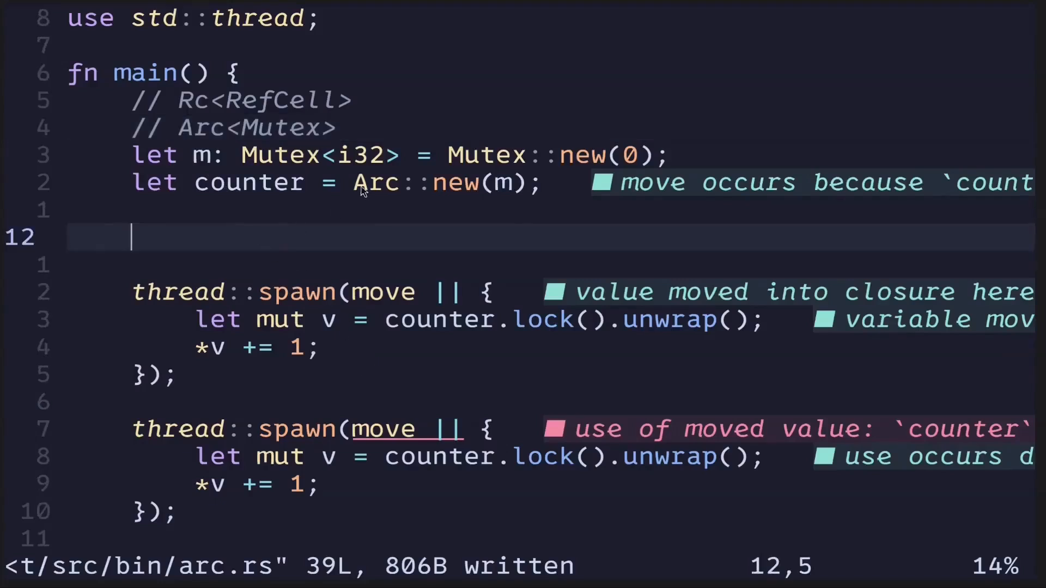
- Declare c1 and c2 as Arc::clone(&counter) and have each thread lock its own clone
{"action": "type", "text": "le"}
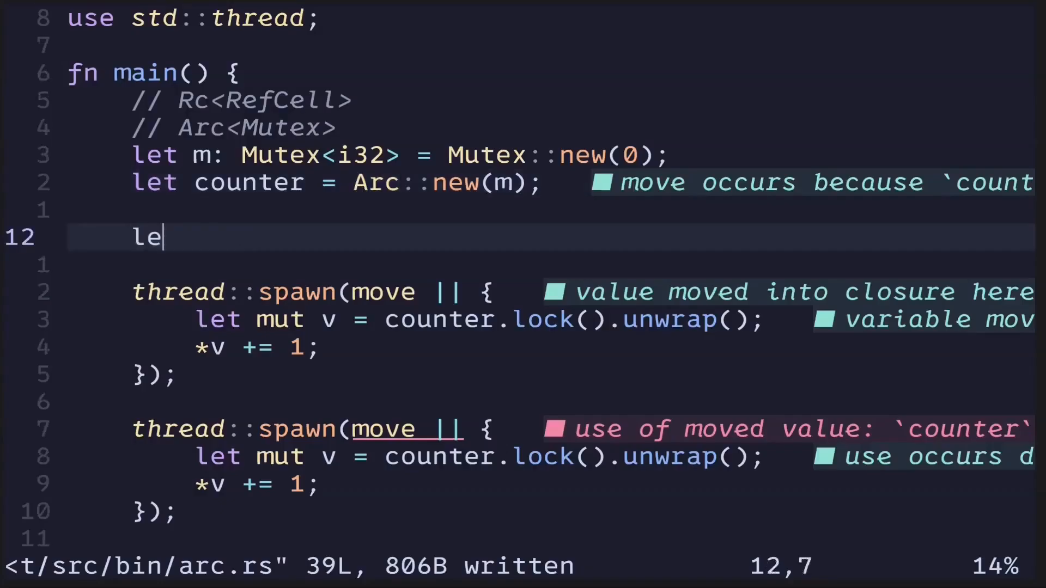
{"action": "type", "text": "t c1 ="}
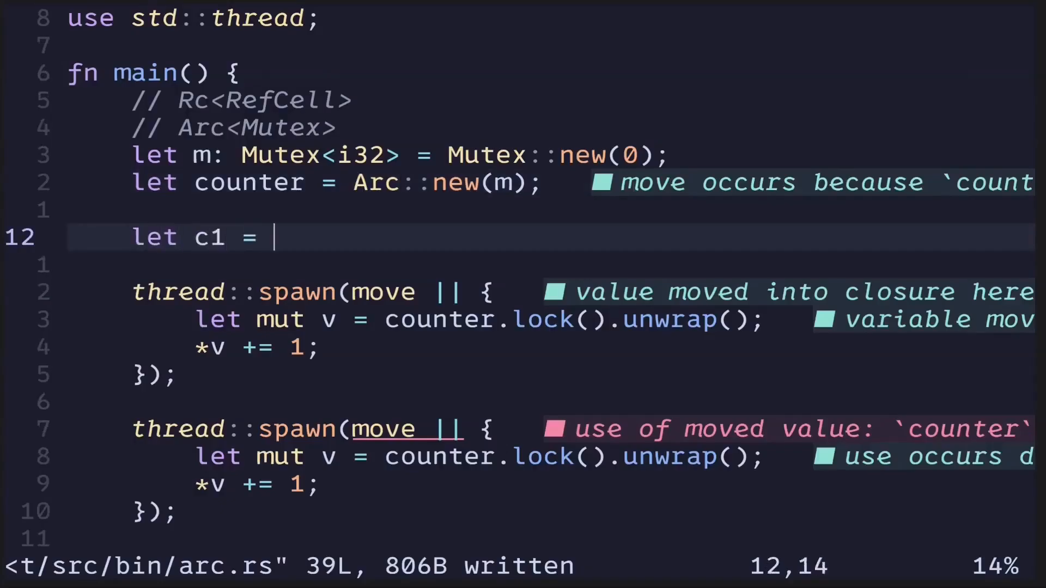
{"action": "type", "text": "Arc::clone(&counter);"}
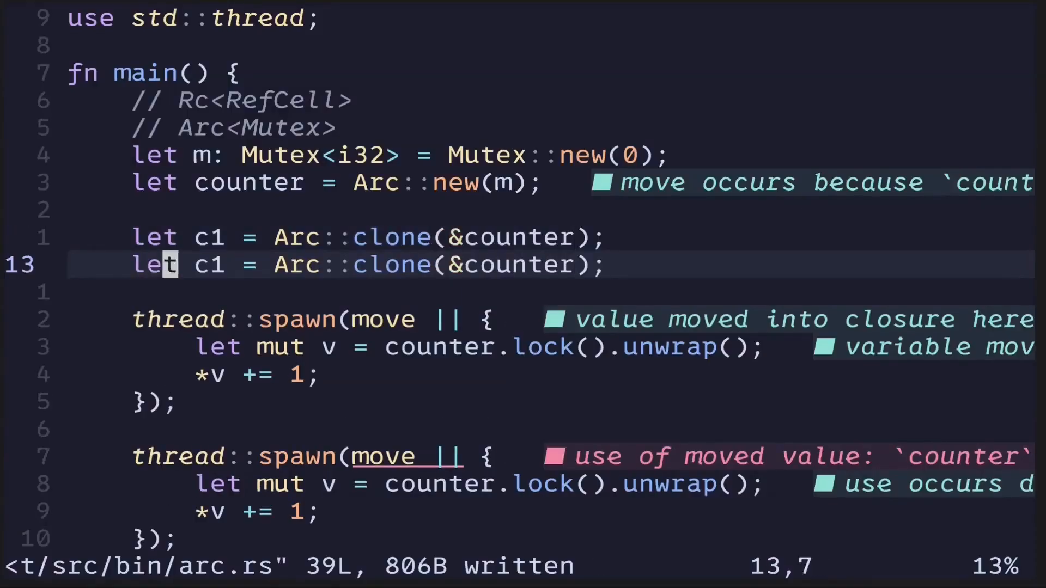
{"action": "type", "text": "c2"}
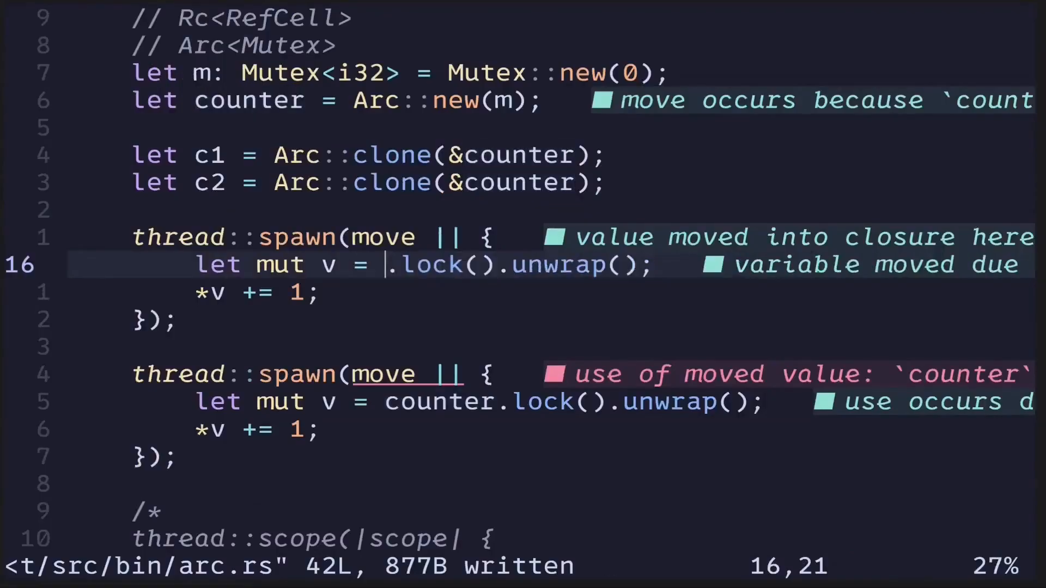
{"action": "type", "text": "c1"}
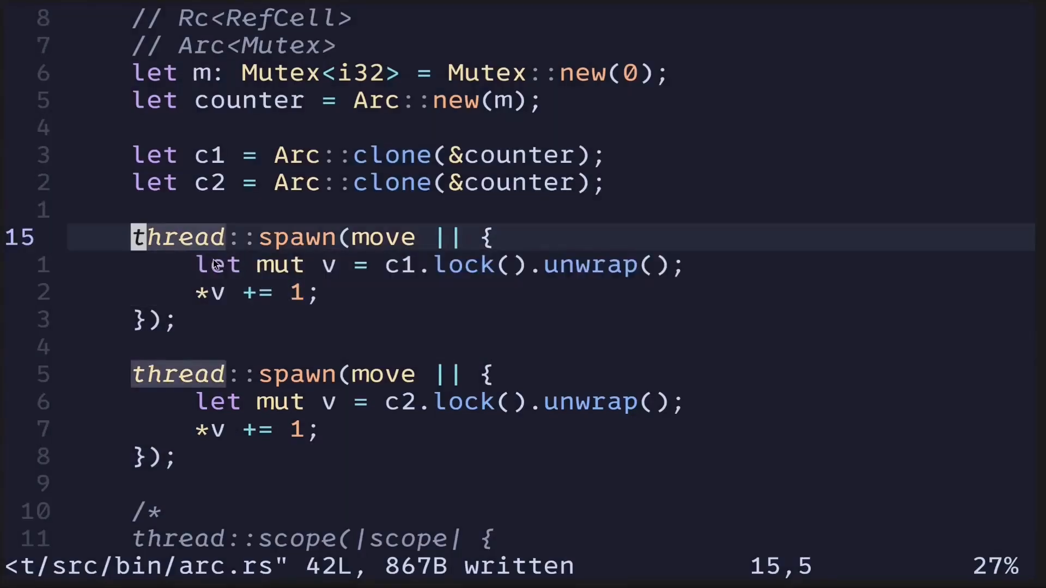
{"action": "mouse_move", "coordinate": [251, 314]}
{"action": "type", "text": "let "}
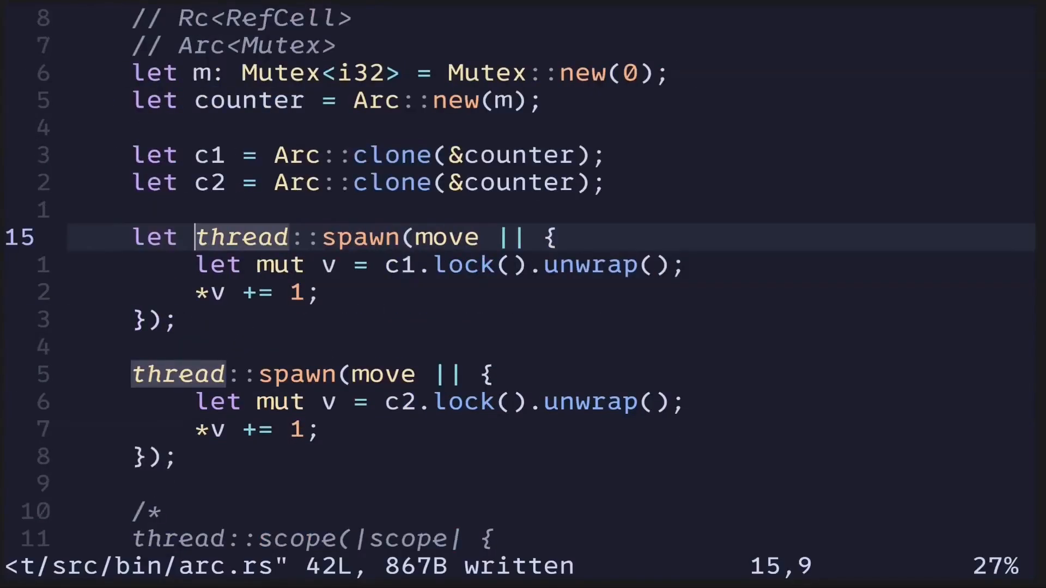
- Store the threads as h1 and h2, join both with unwrap, and print counter labelled arc:
{"action": "type", "text": "h1 ="}
{"action": "left_click", "coordinate": [314, 374]}
{"action": "type", "text": "let h2 = "}
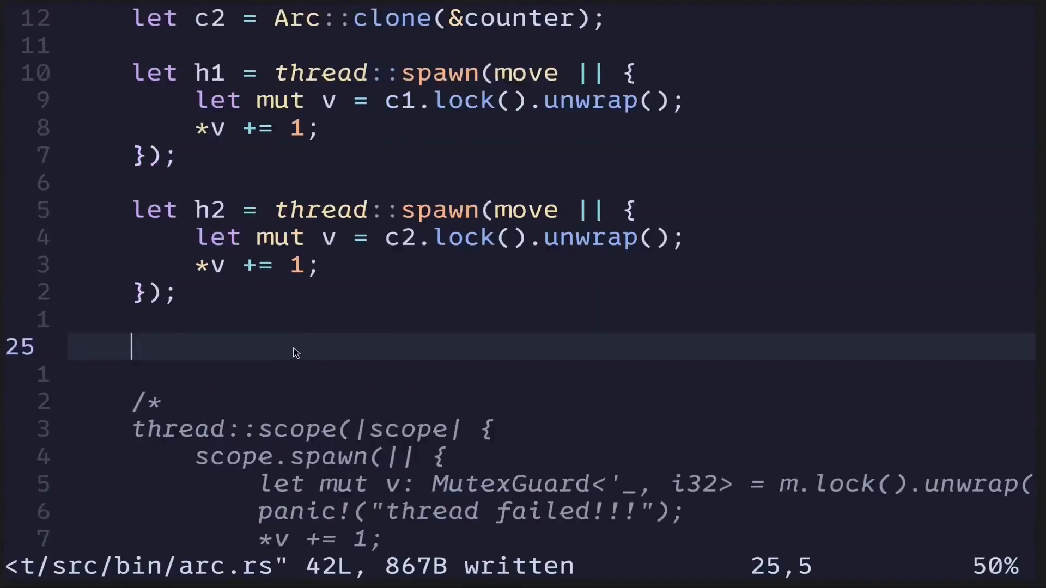
{"action": "type", "text": "h1.join().u"}
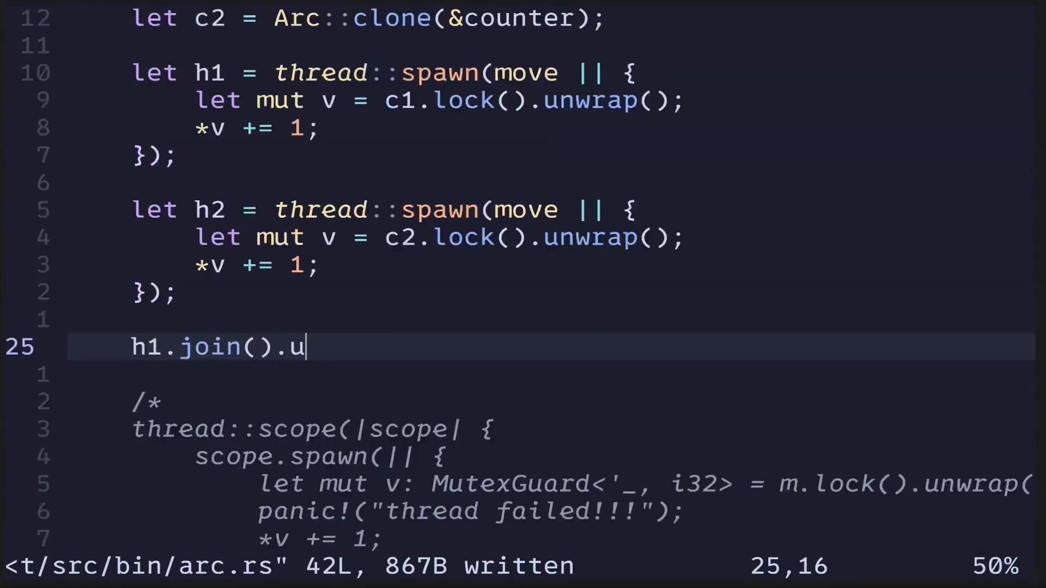
{"action": "type", "text": "nwrap();"}
{"action": "type", "text": "println!(\"arc: {:?}\", counter);"}
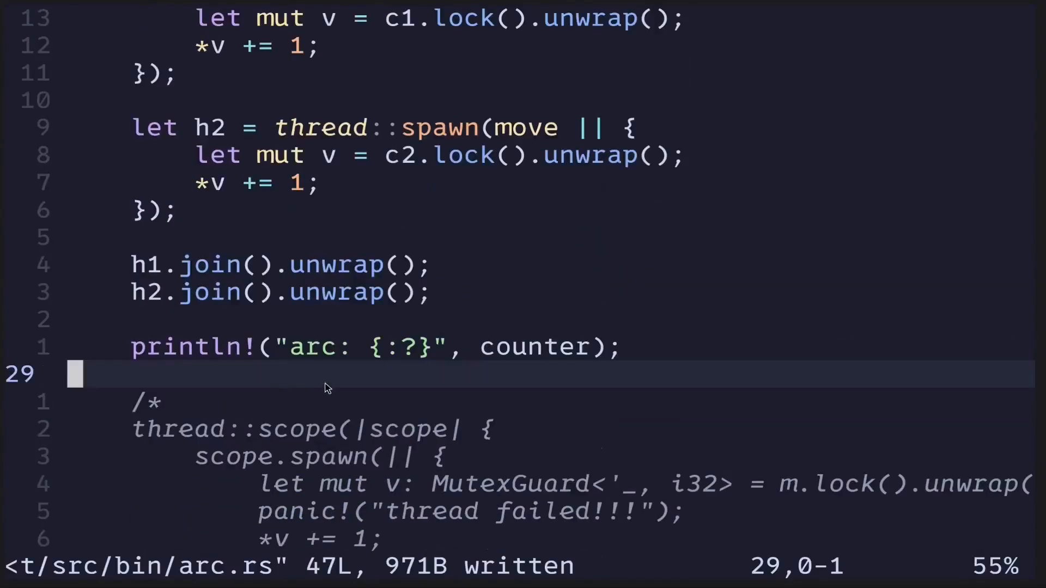
{"action": "scroll", "scroll_direction": "down", "scroll_amount": 3}
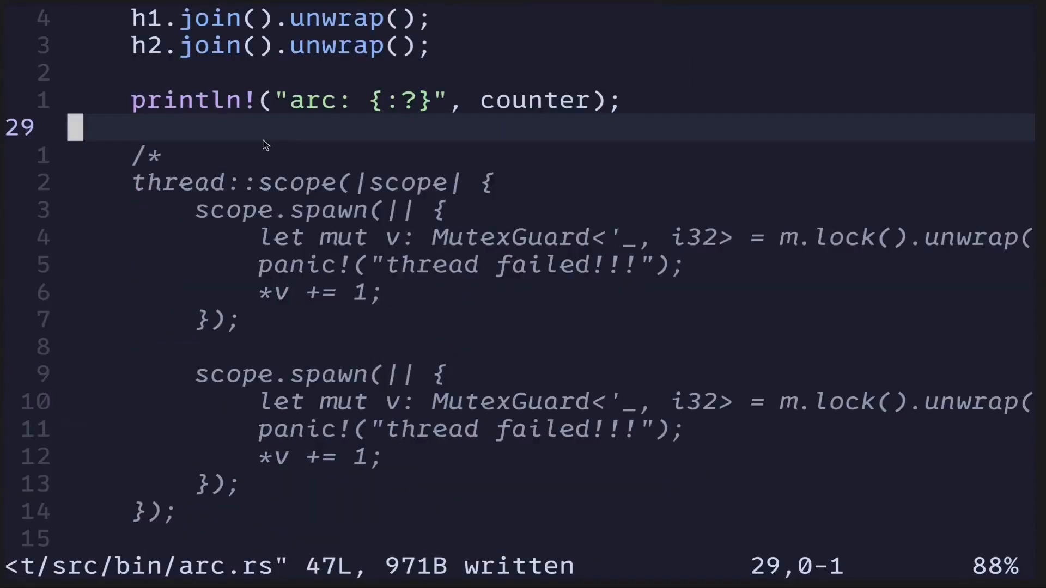
{"action": "mouse_move", "coordinate": [295, 328]}
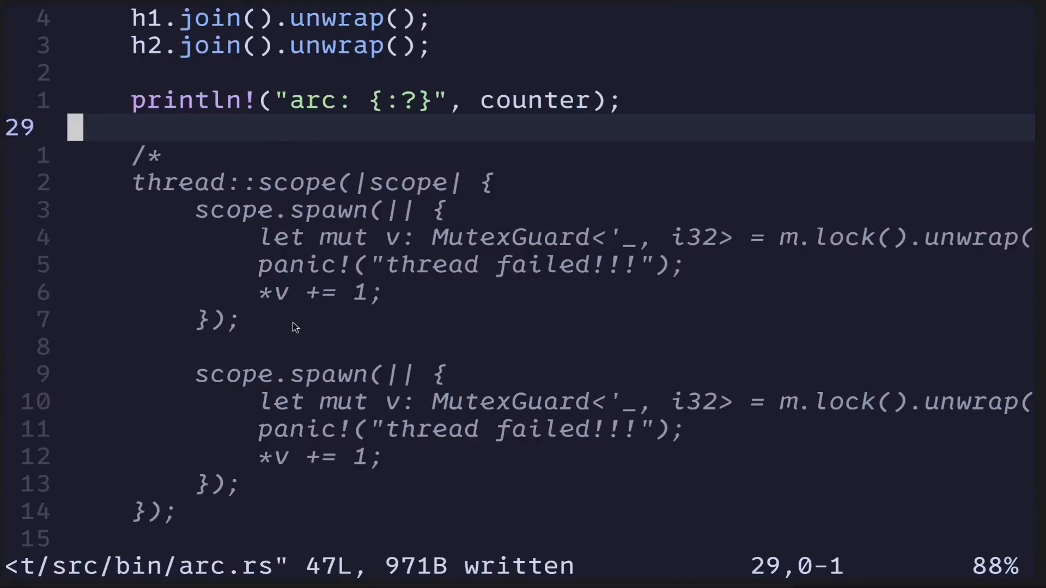
{"action": "left_click", "coordinate": [374, 293]}
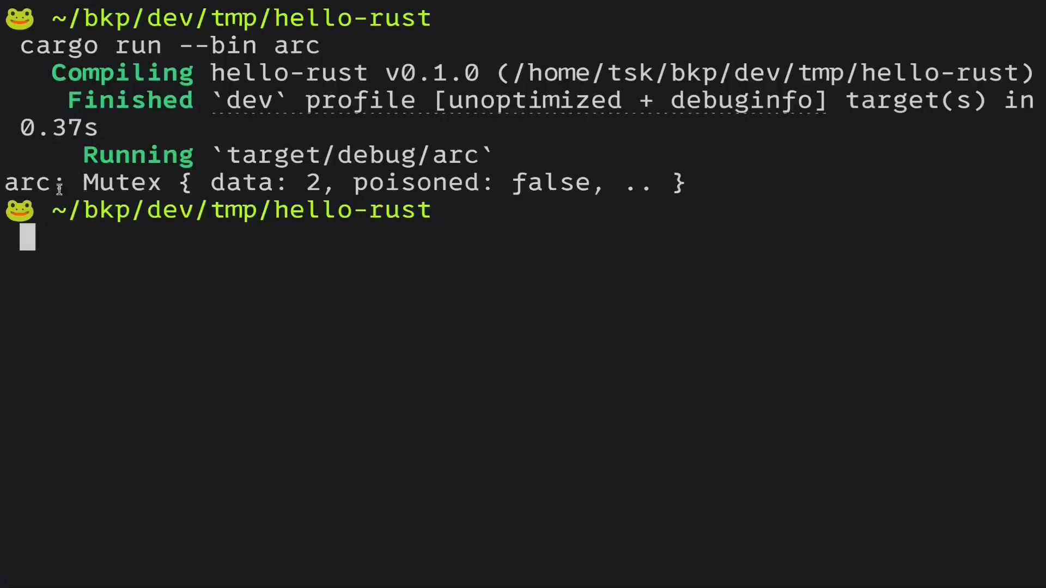
- Run cargo run --bin arc, printing arc: Mutex { data: 2, poisoned: false, .. }
{"action": "double_click", "coordinate": [24, 182]}
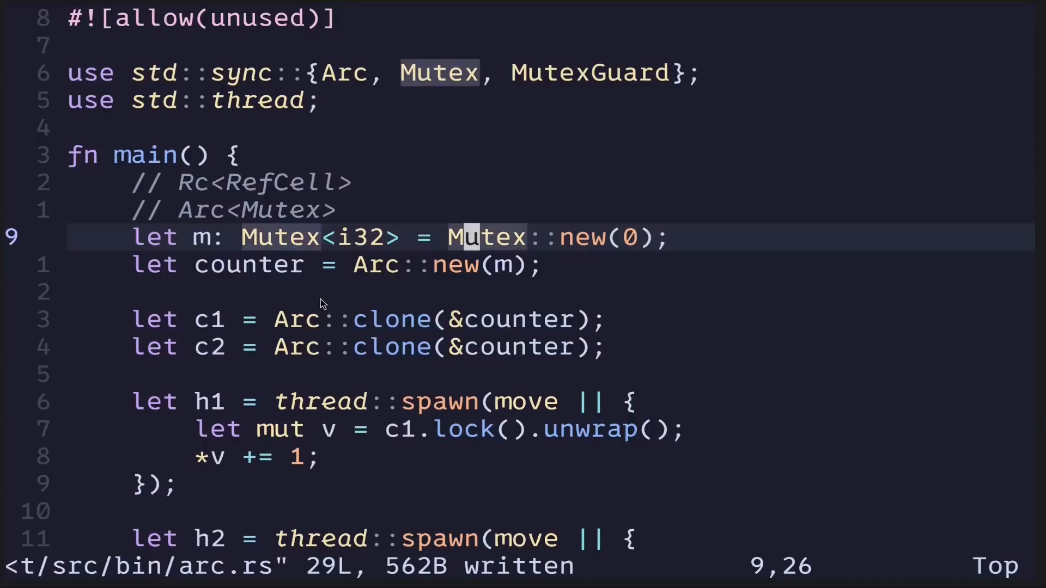
{"action": "mouse_move", "coordinate": [303, 299]}
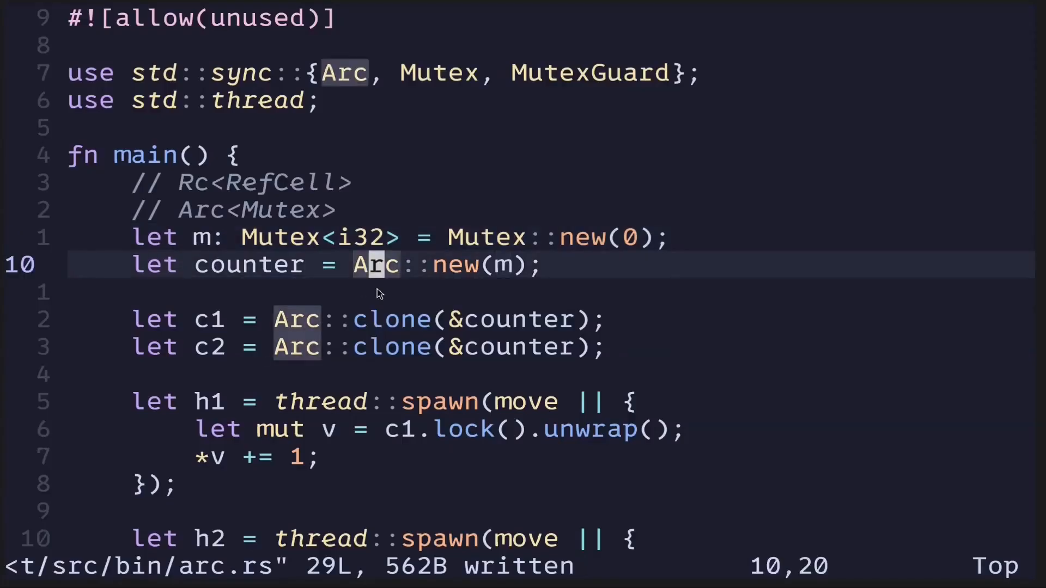
{"action": "mouse_move", "coordinate": [365, 312]}
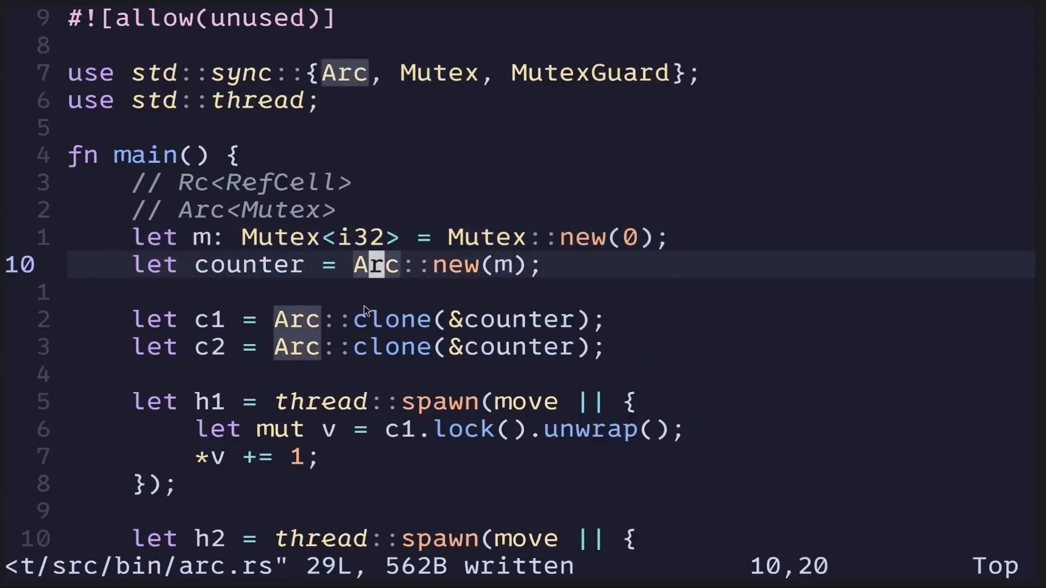